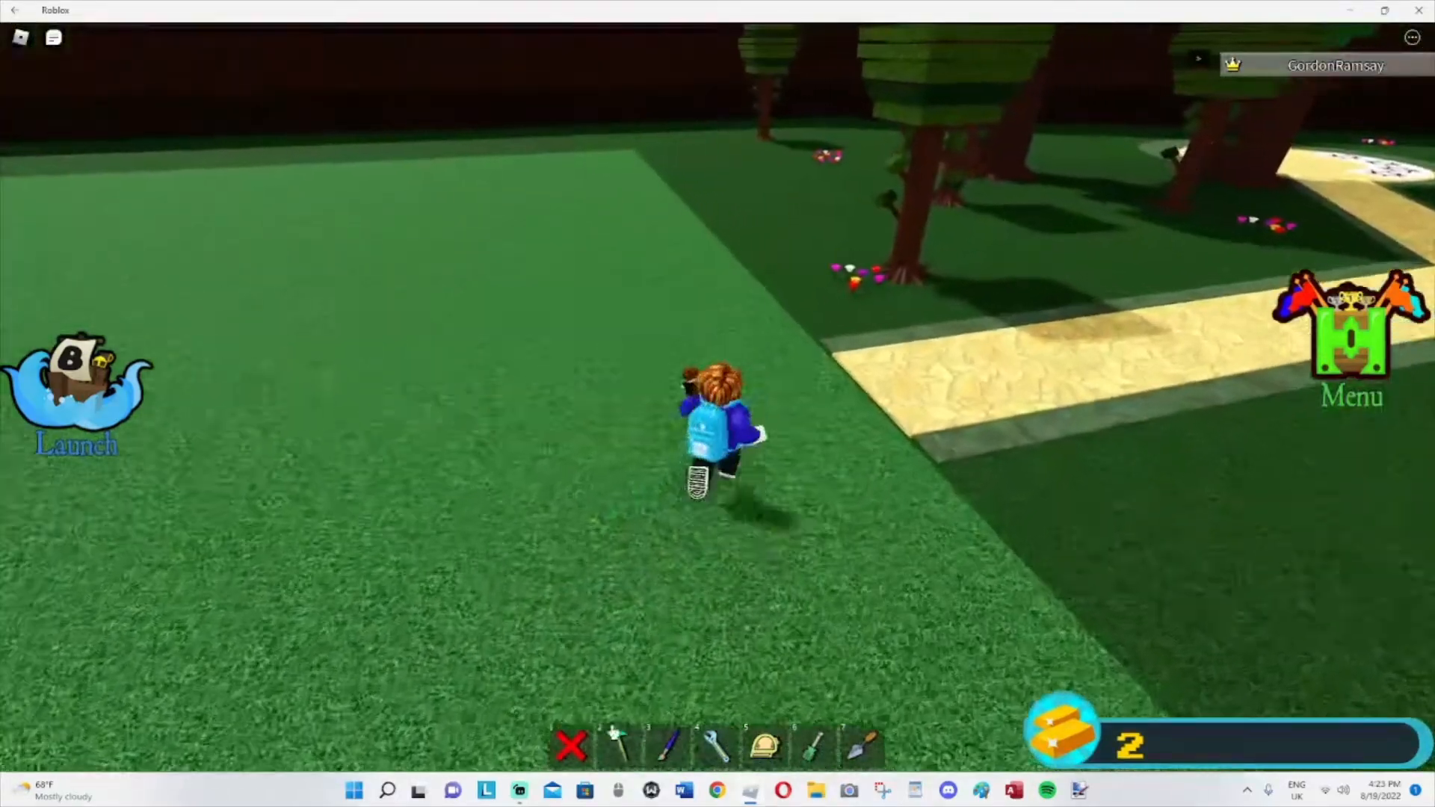
# Step: Place a white block from the Build inventory onto the grassy plot
pyautogui.click(618, 743)
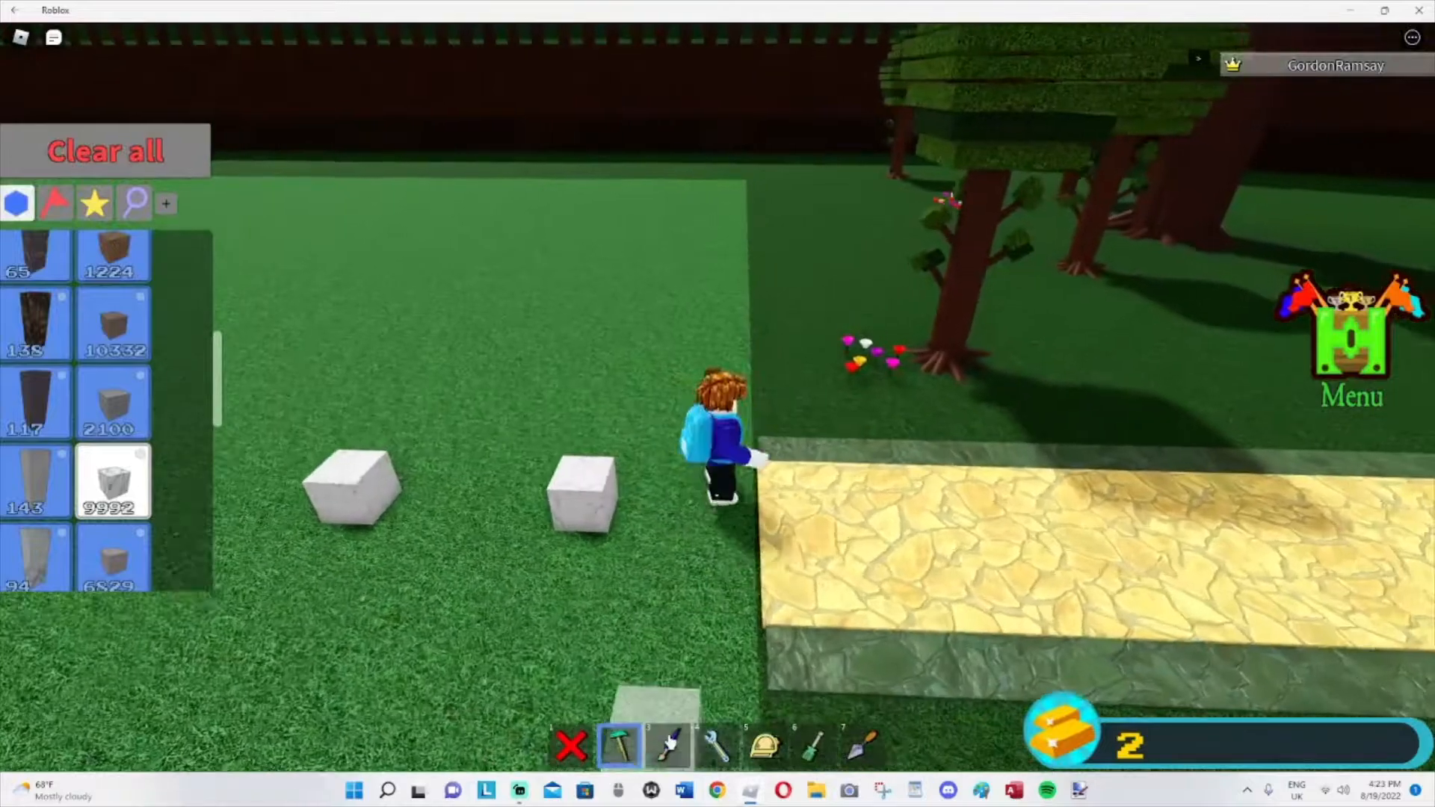
pyautogui.click(667, 743)
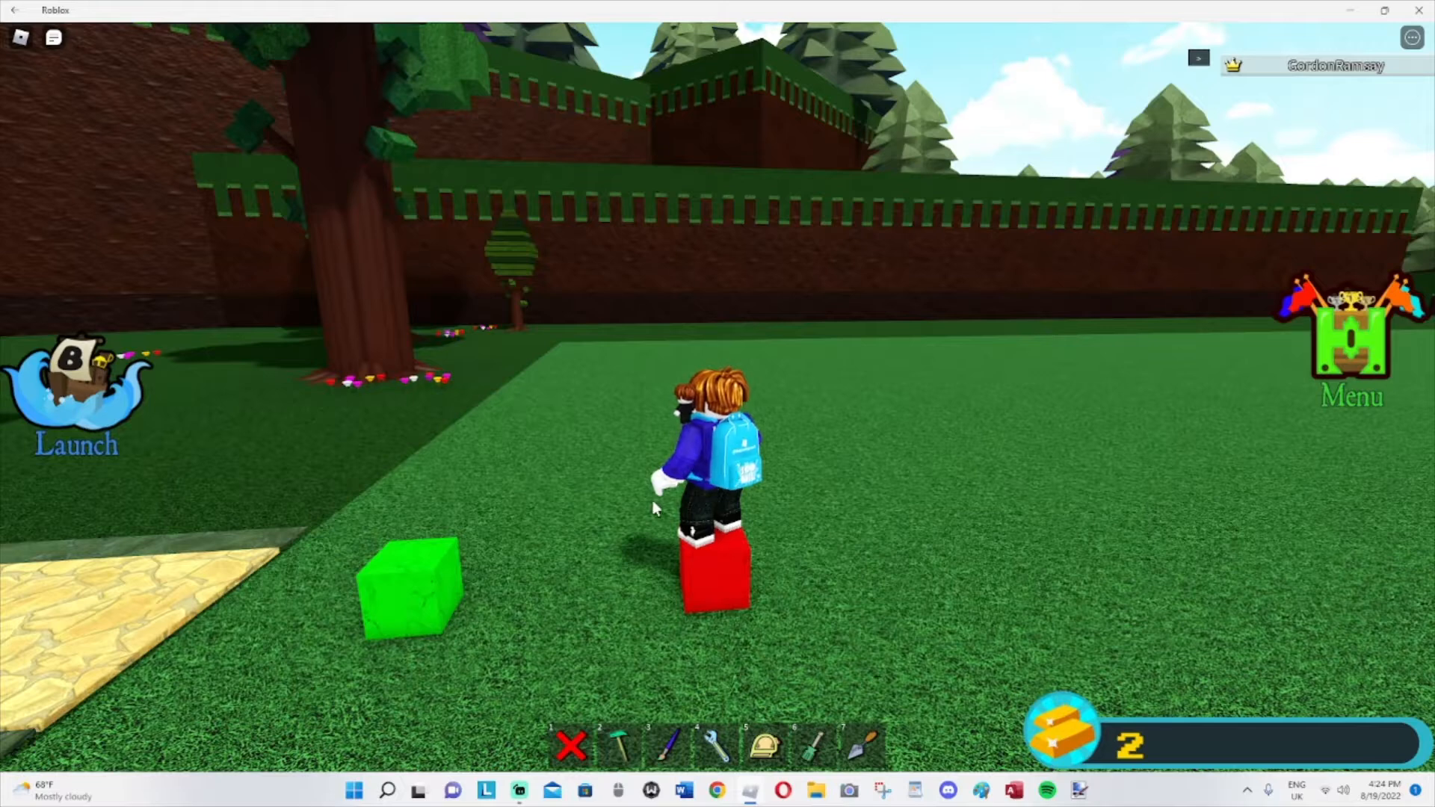
# Step: Switch to the Paint tool to recolour the placed blocks green and red
pyautogui.click(813, 743)
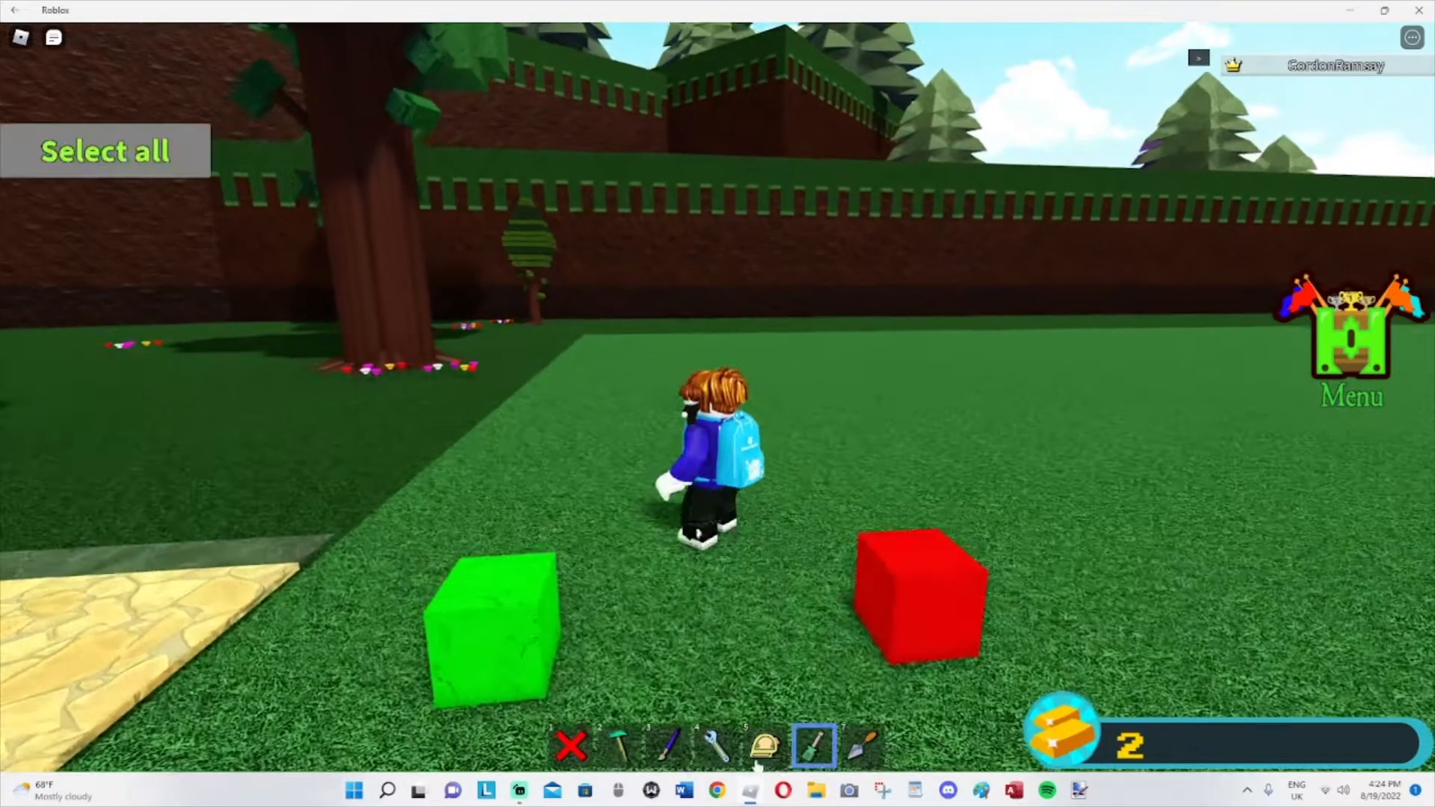
pyautogui.click(765, 744)
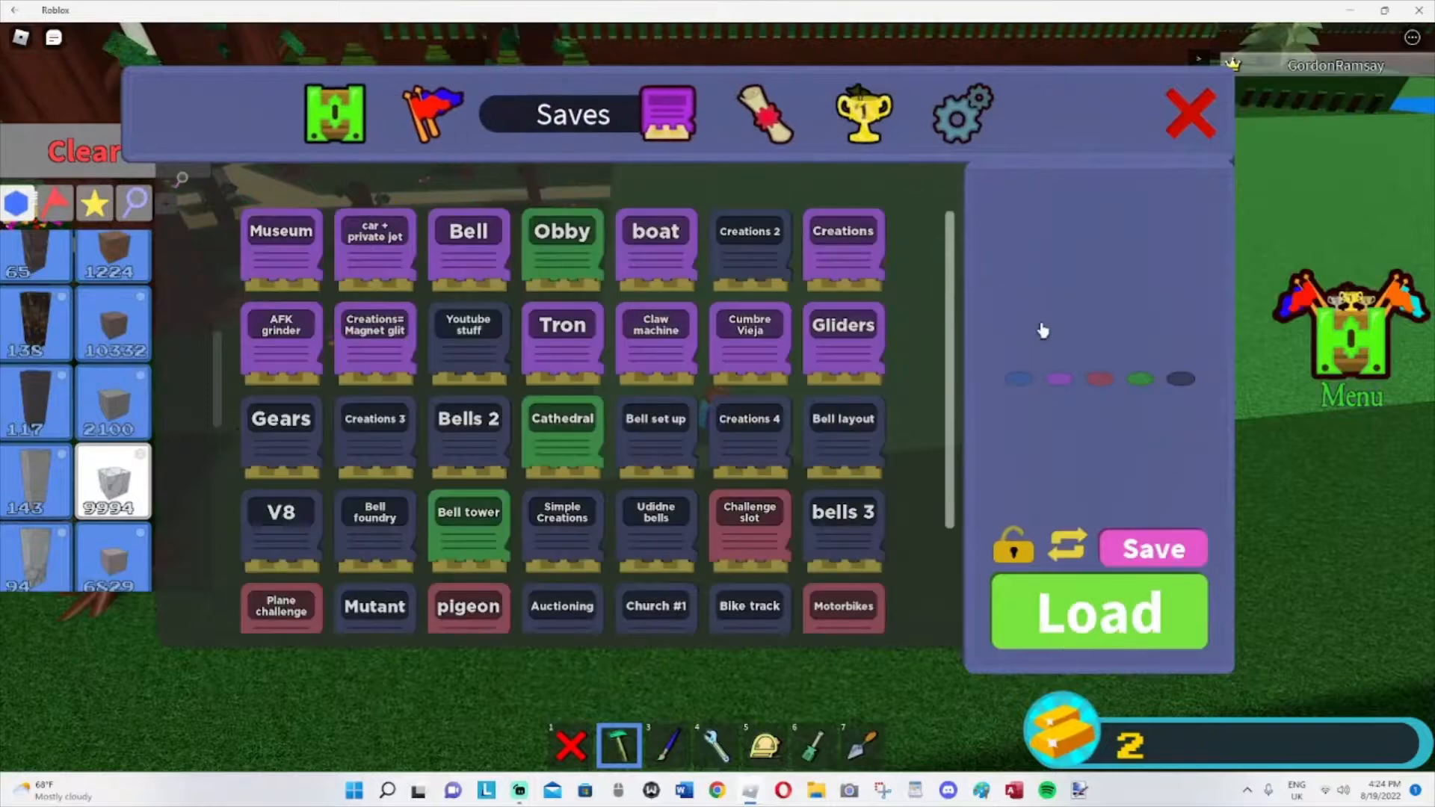
# Step: Leave the Challenge save slot and lay another white stepping block toward the red block
pyautogui.click(749, 530)
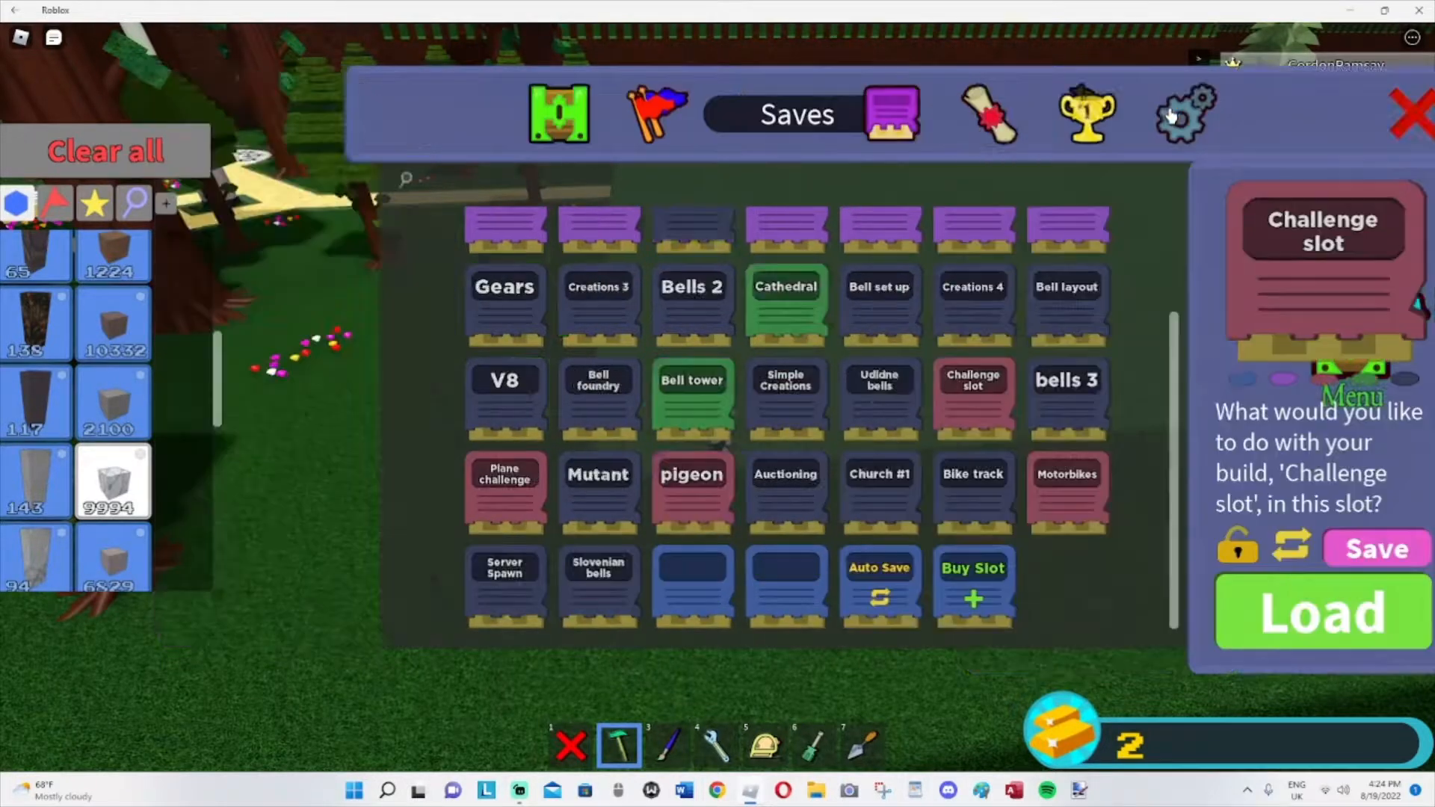
pyautogui.click(1409, 108)
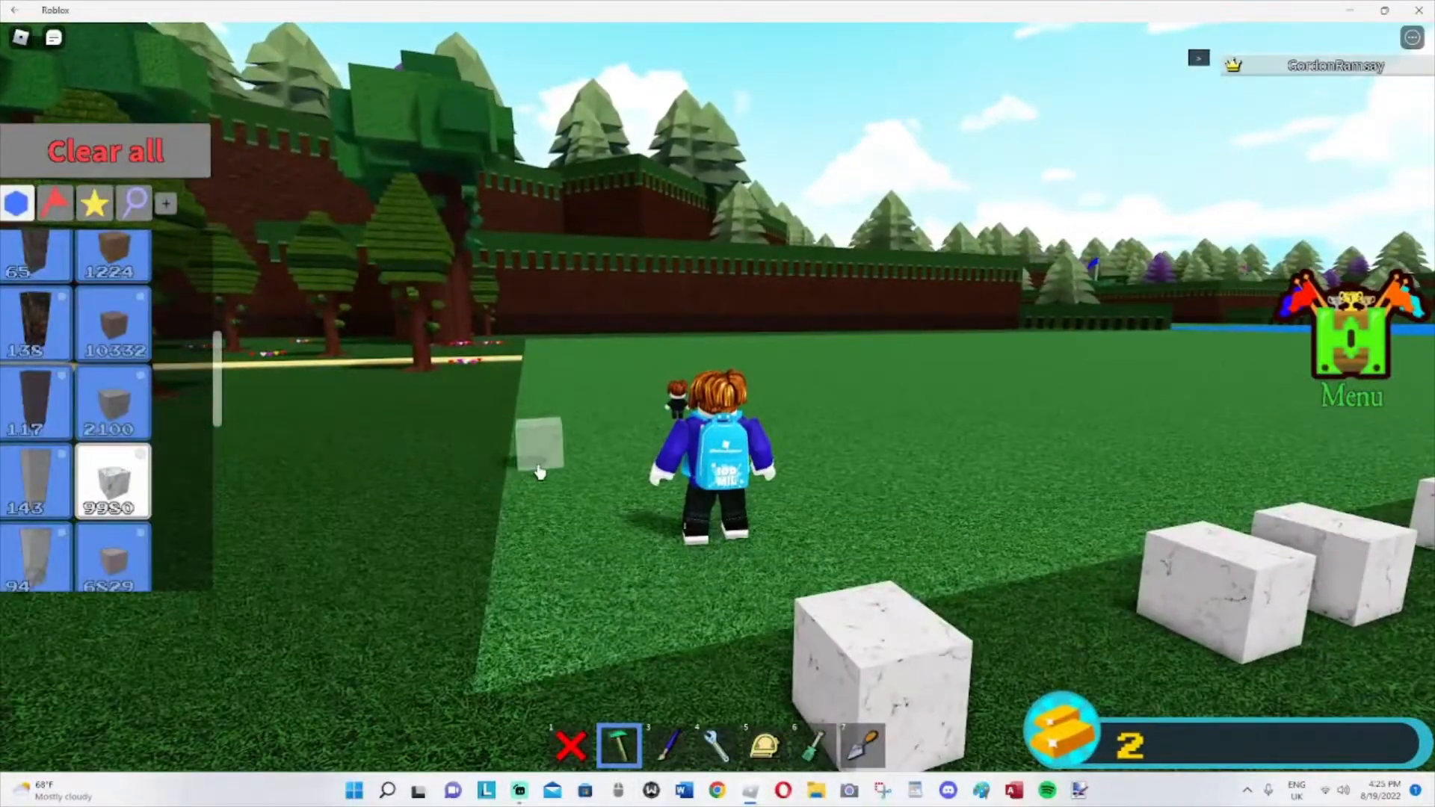
pyautogui.click(667, 742)
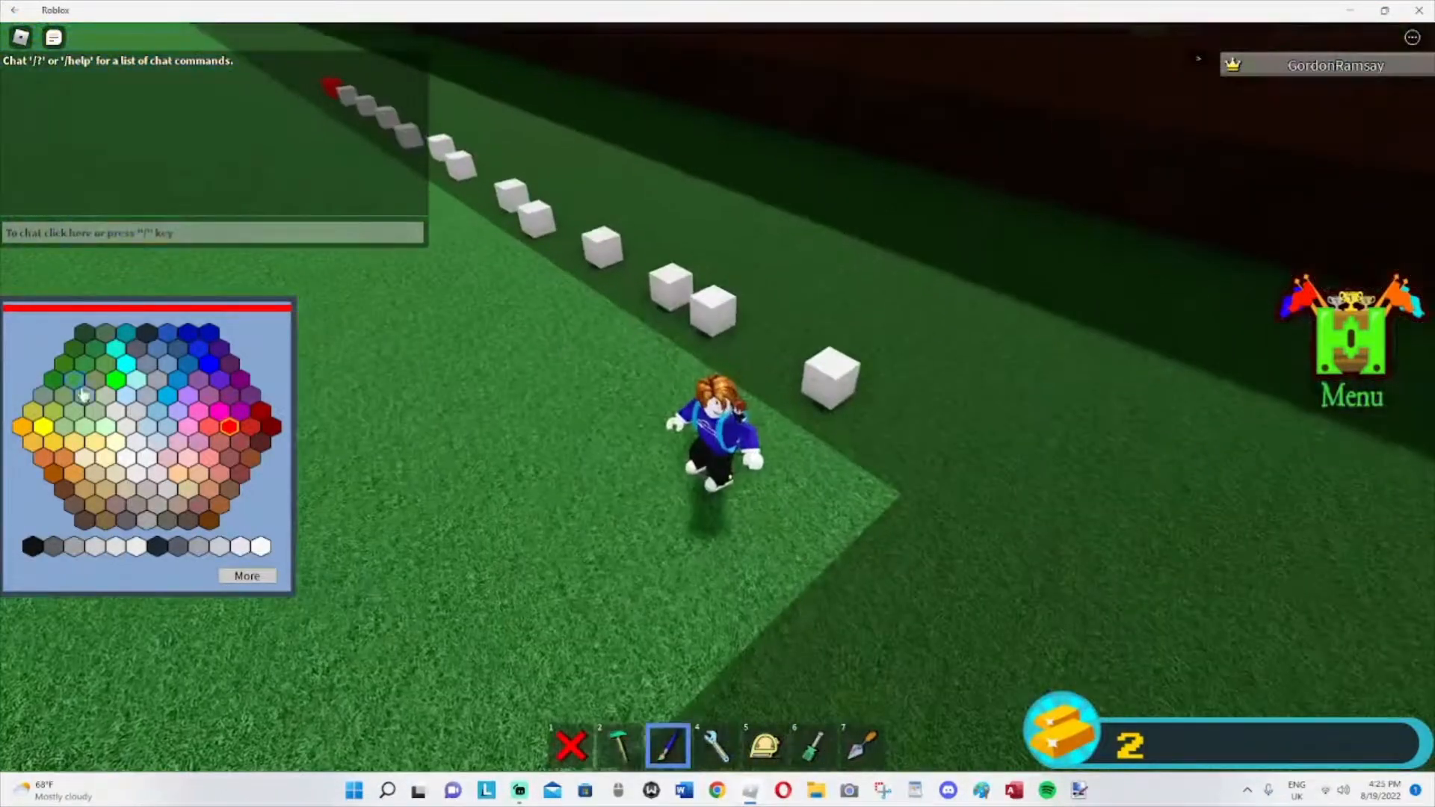
# Step: Paint the end block of the stepping row green
pyautogui.click(115, 378)
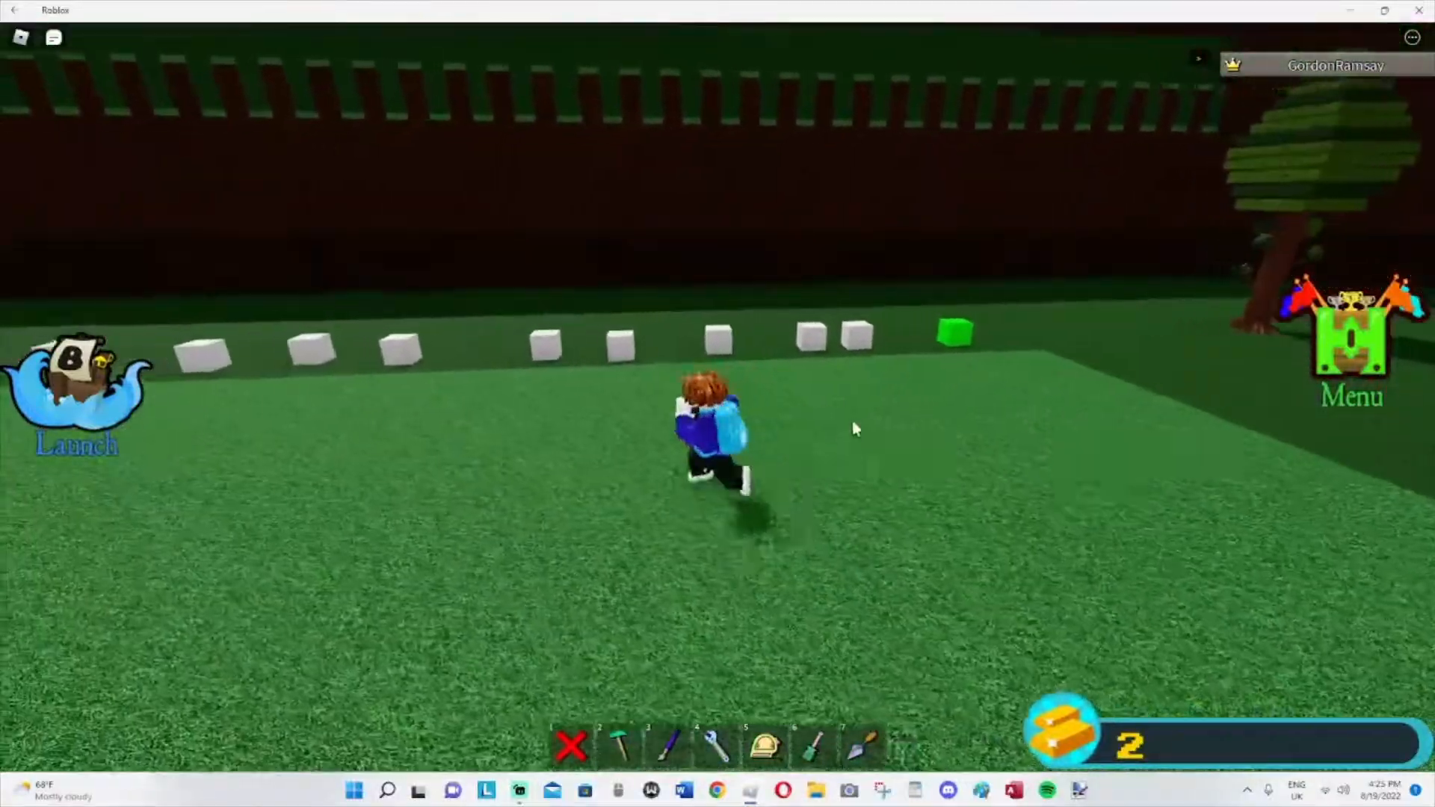
pyautogui.click(618, 744)
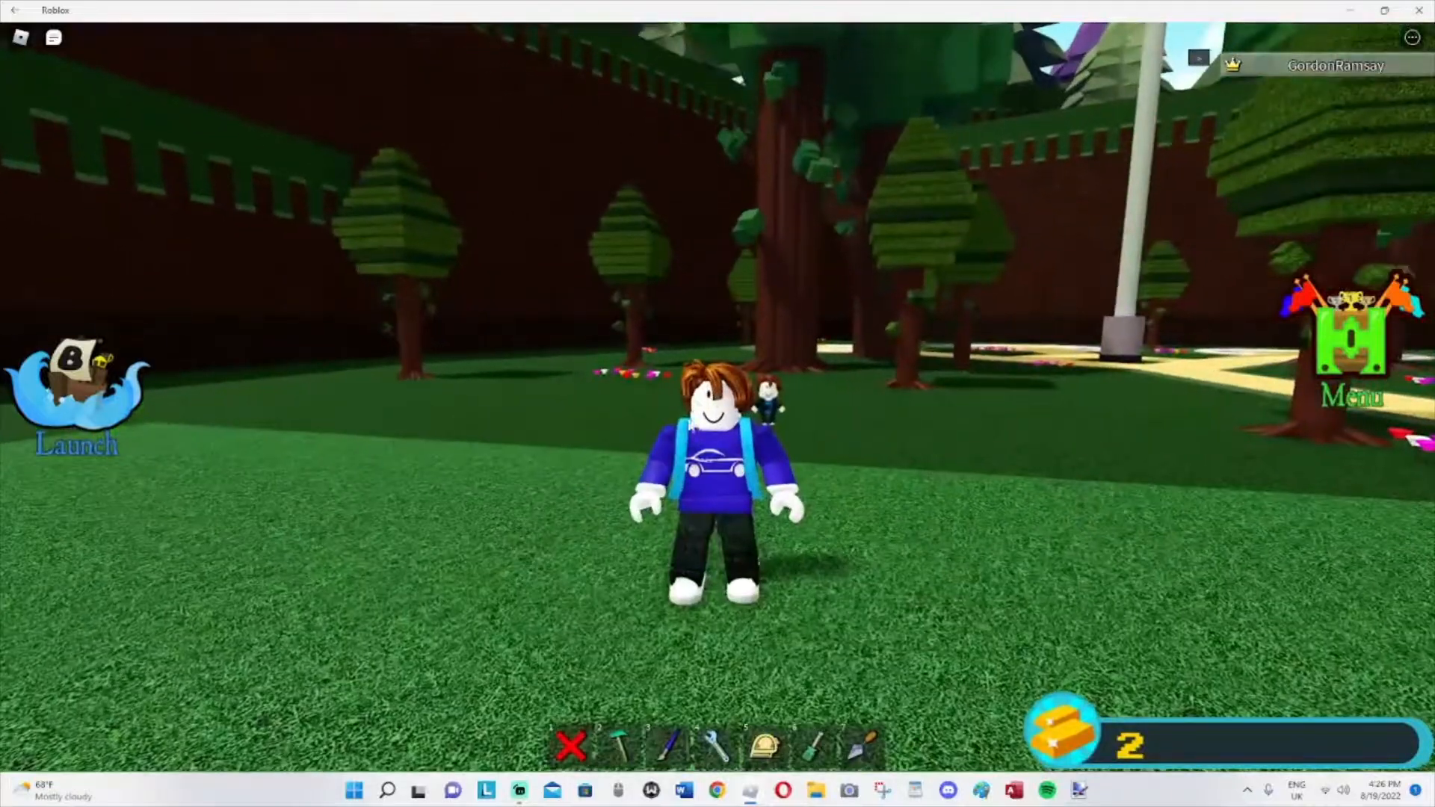
# Step: Colour the flat platform green, then place a small orange block on the grass
pyautogui.click(666, 743)
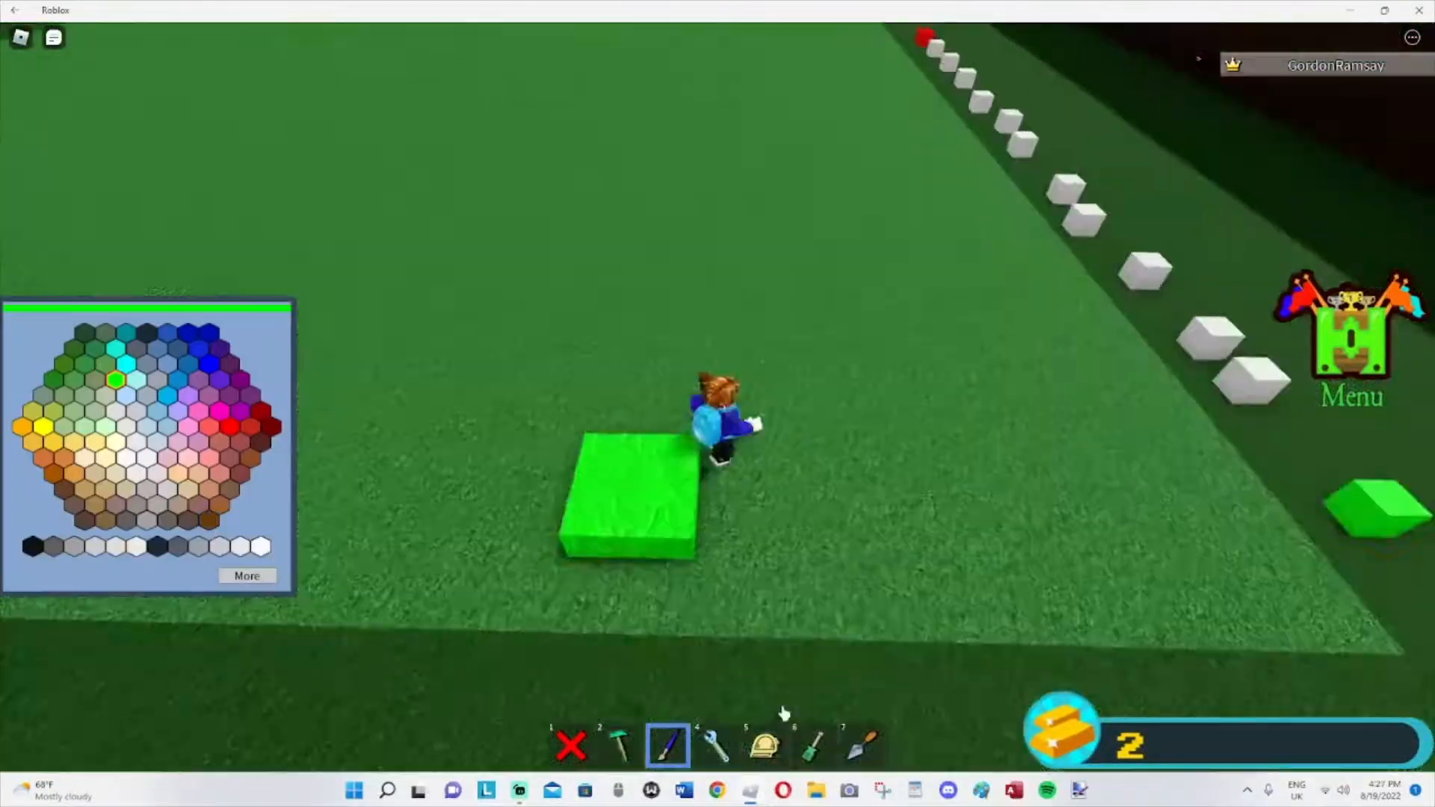
pyautogui.click(619, 743)
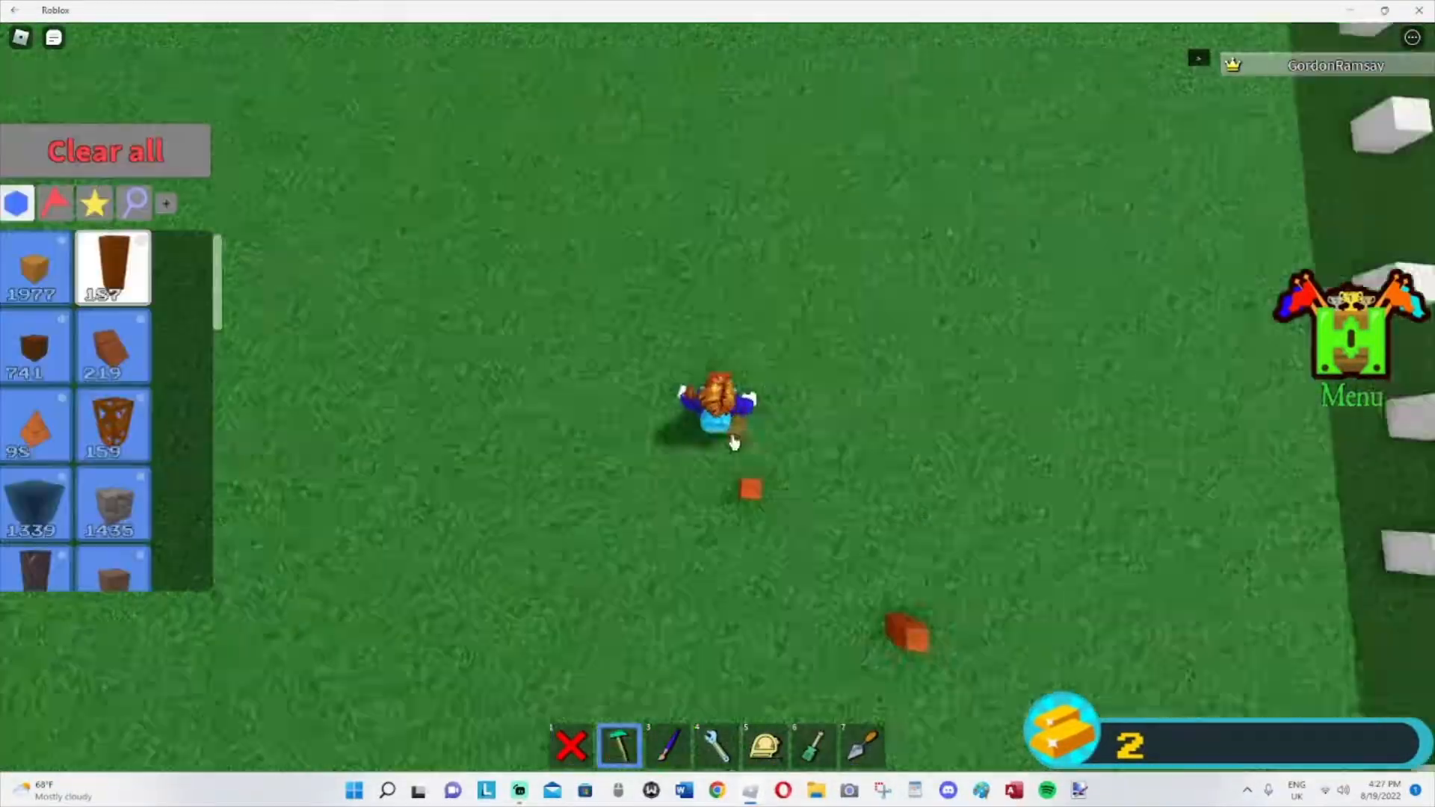
pyautogui.click(667, 743)
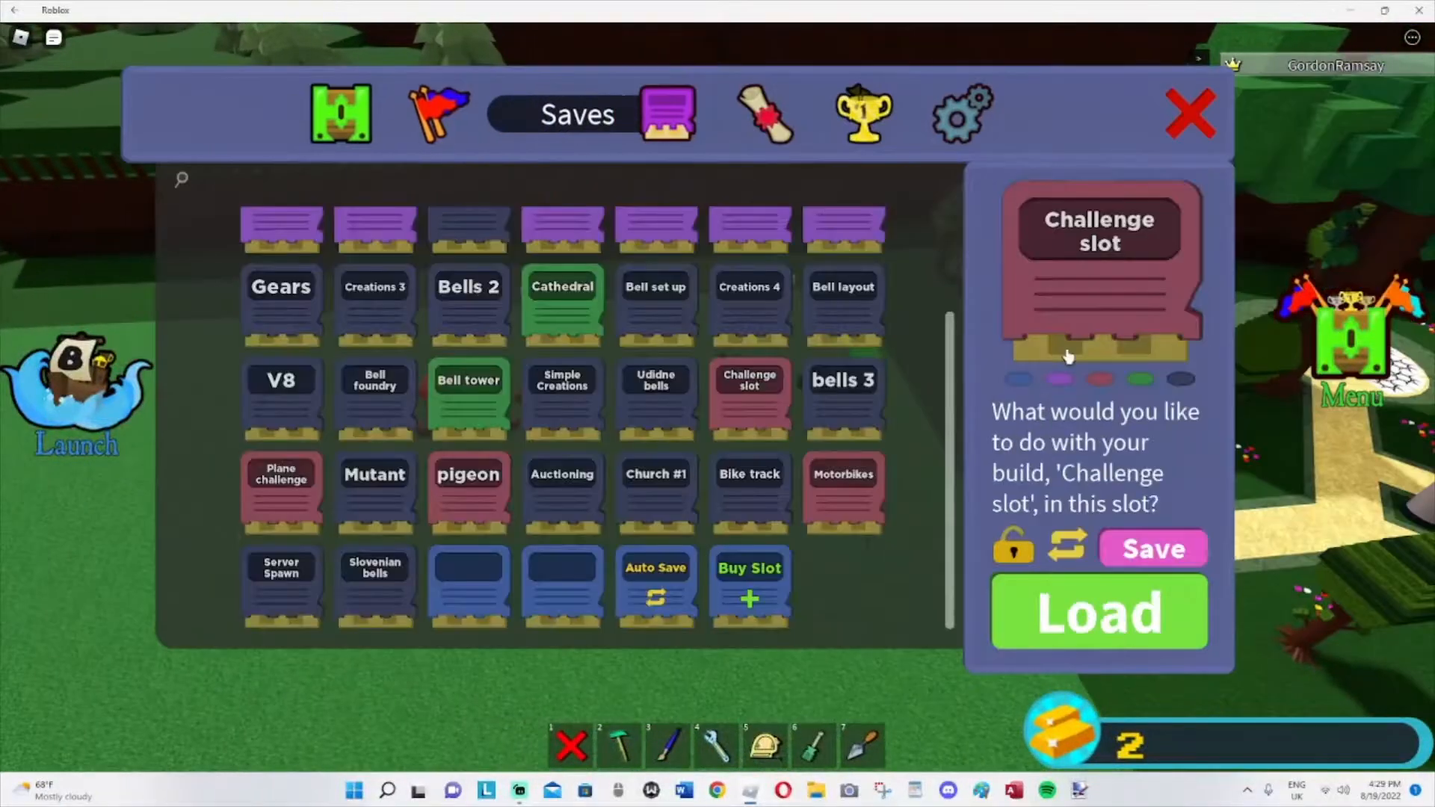
# Step: Save the build into the Challenge slot and close the saves list
pyautogui.click(1153, 549)
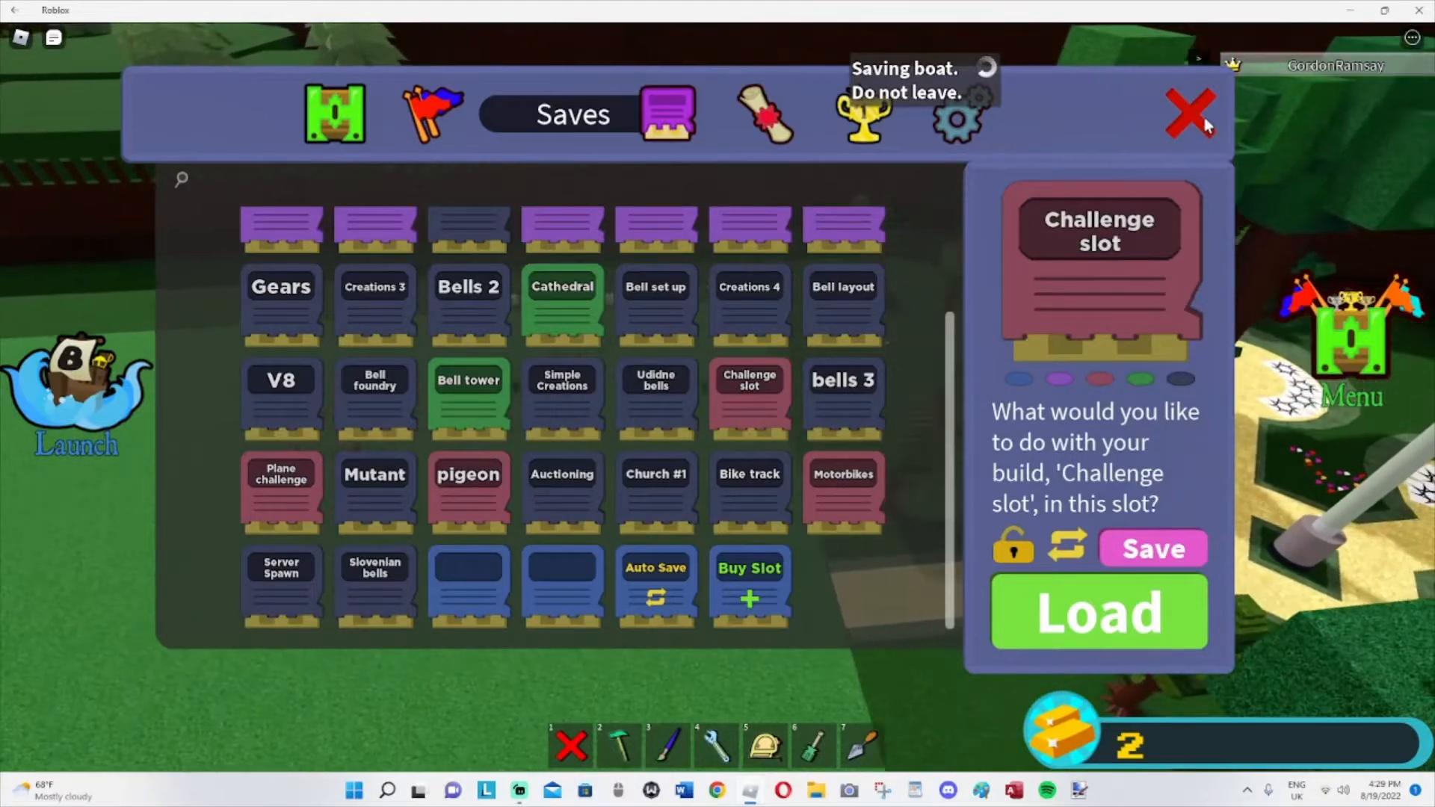
pyautogui.click(1189, 112)
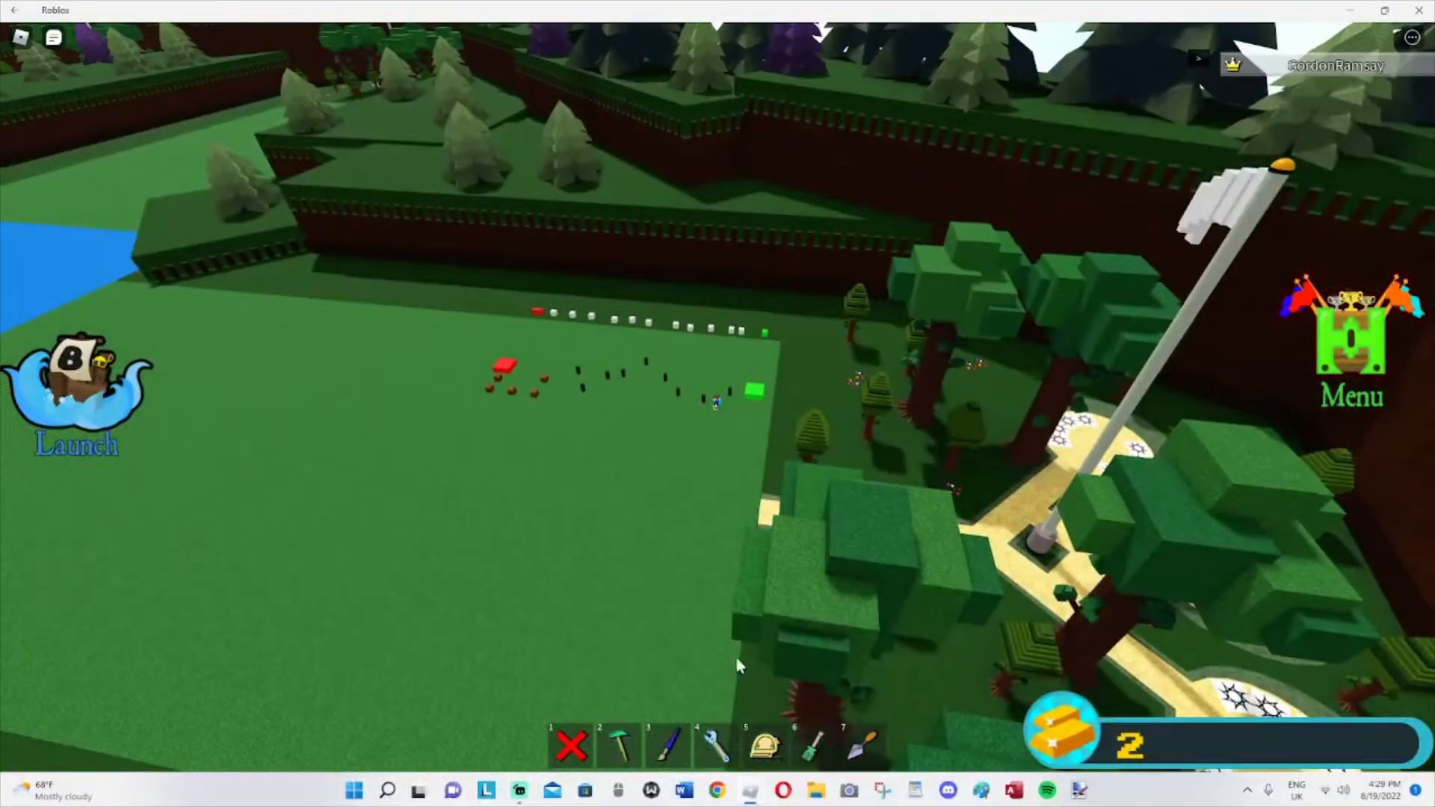
# Step: Walk the avatar through the one-minute obby from the red start block
pyautogui.click(617, 743)
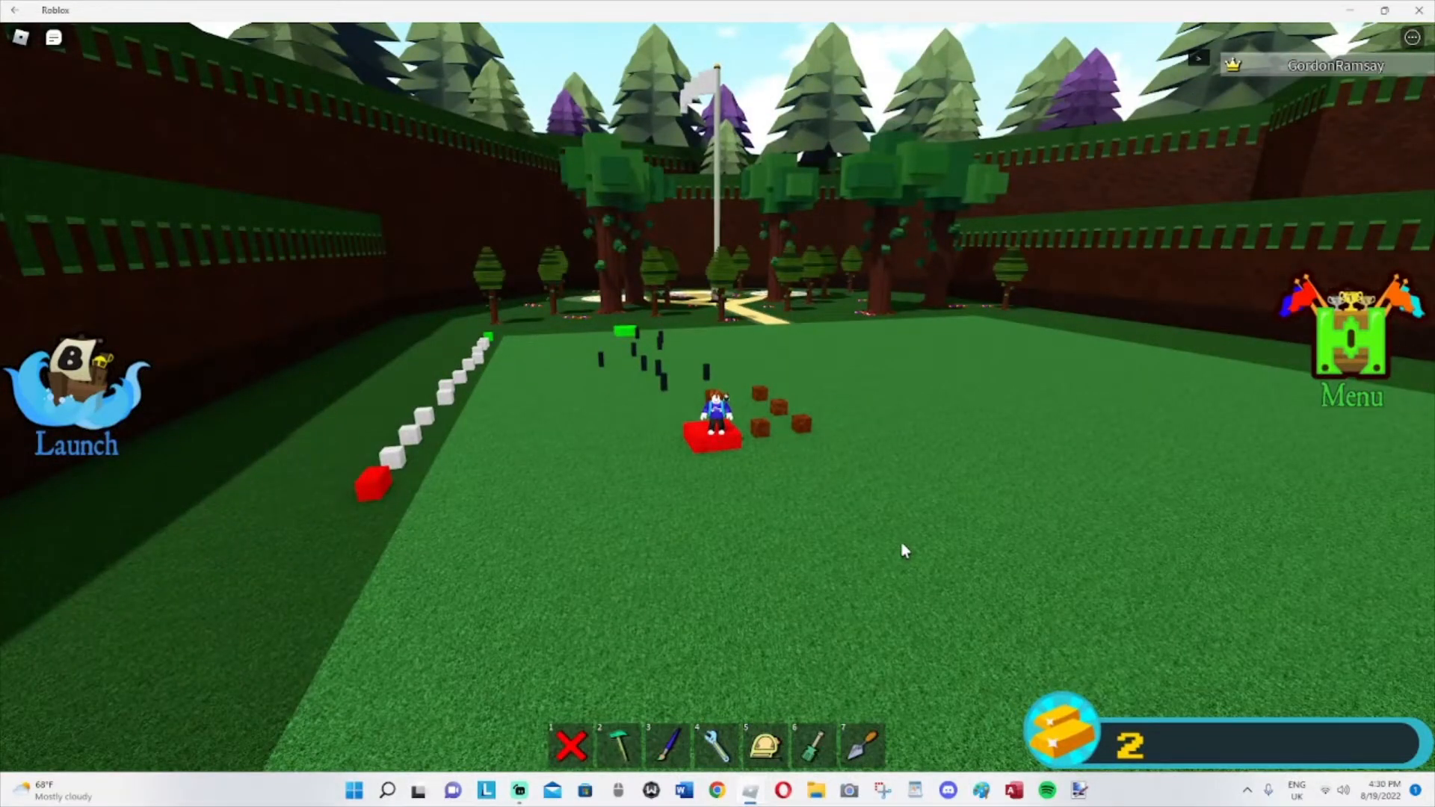
pyautogui.moveTo(698, 663)
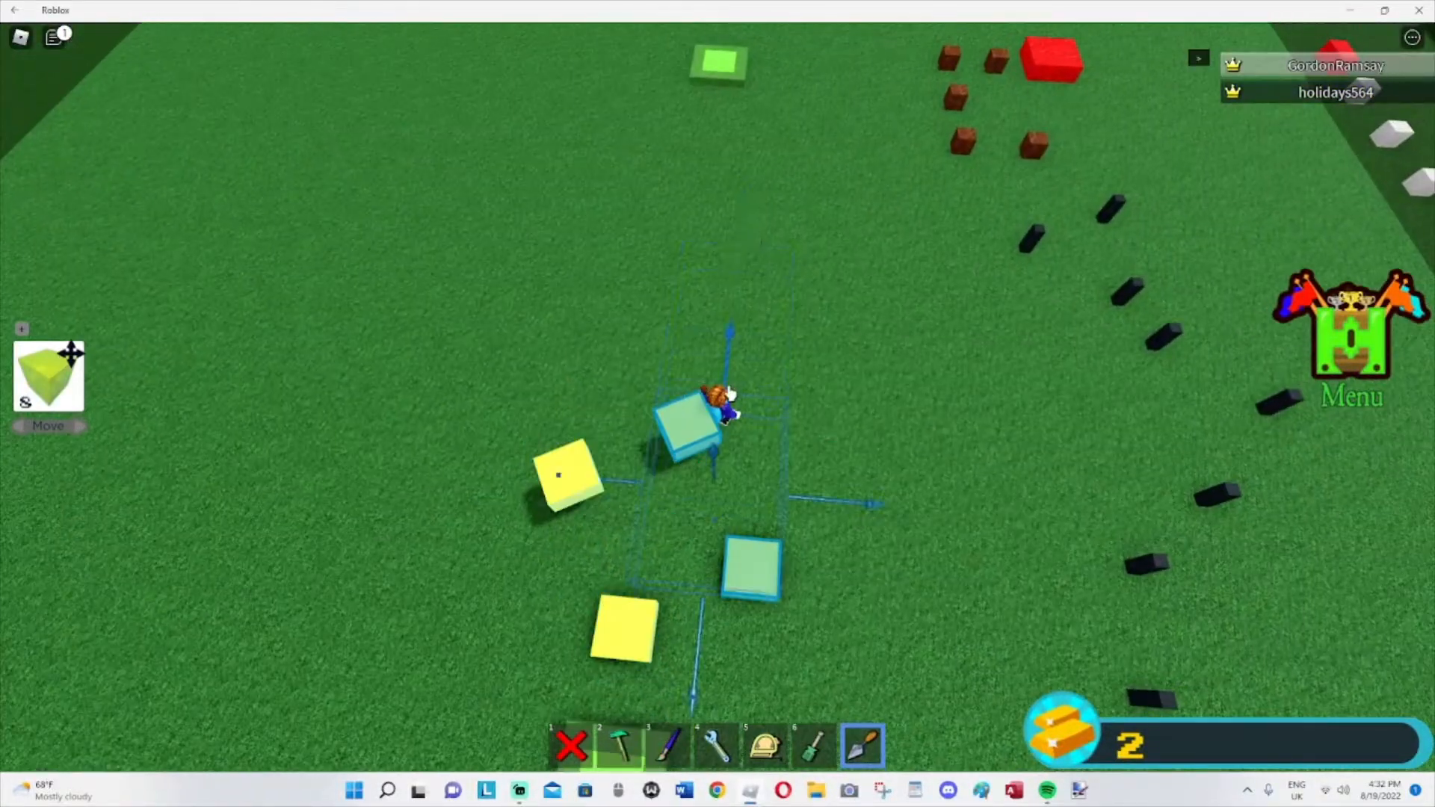
# Step: Place a block and a stretched yellow platform, paint it, and save the longer course to the Challenge slot
pyautogui.click(666, 743)
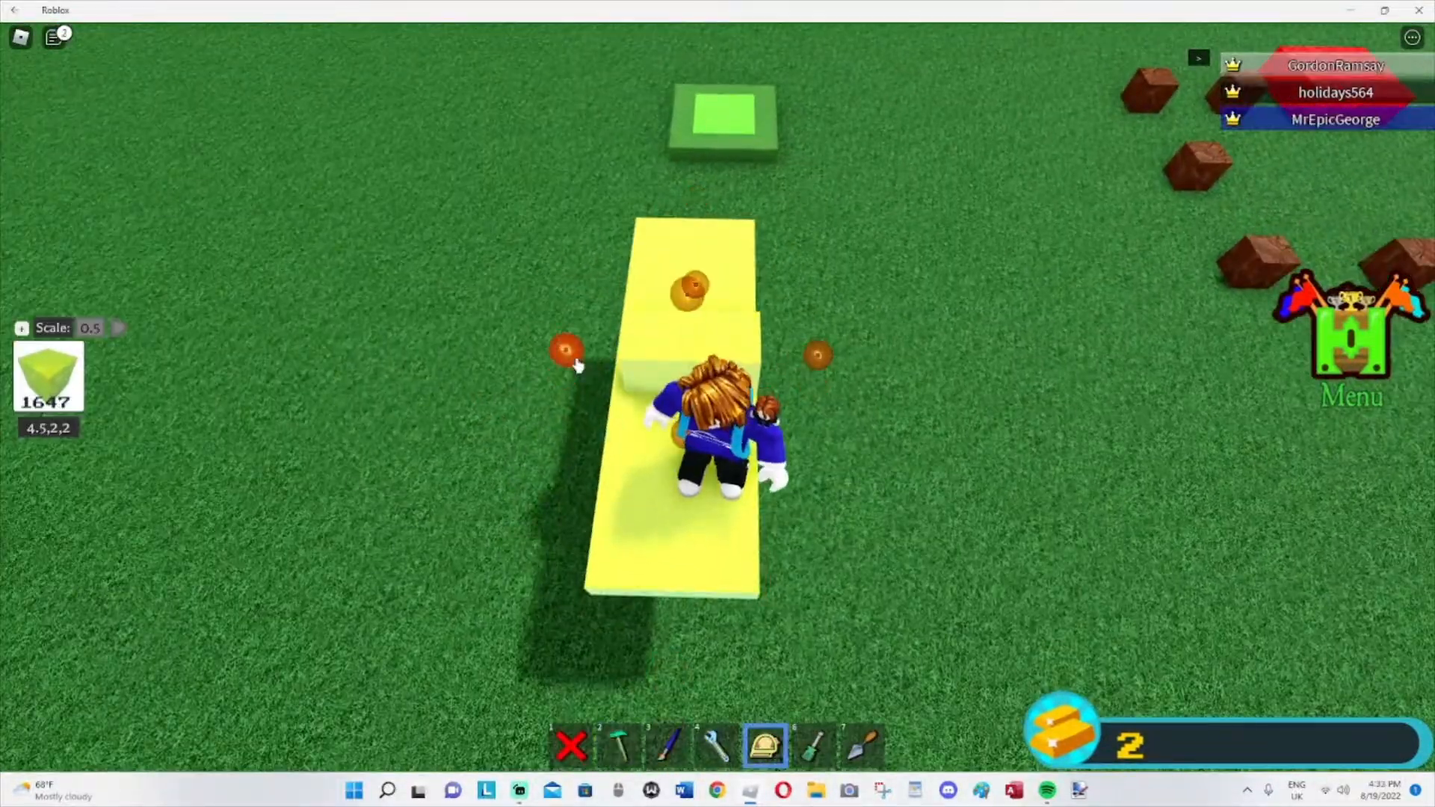
pyautogui.click(667, 743)
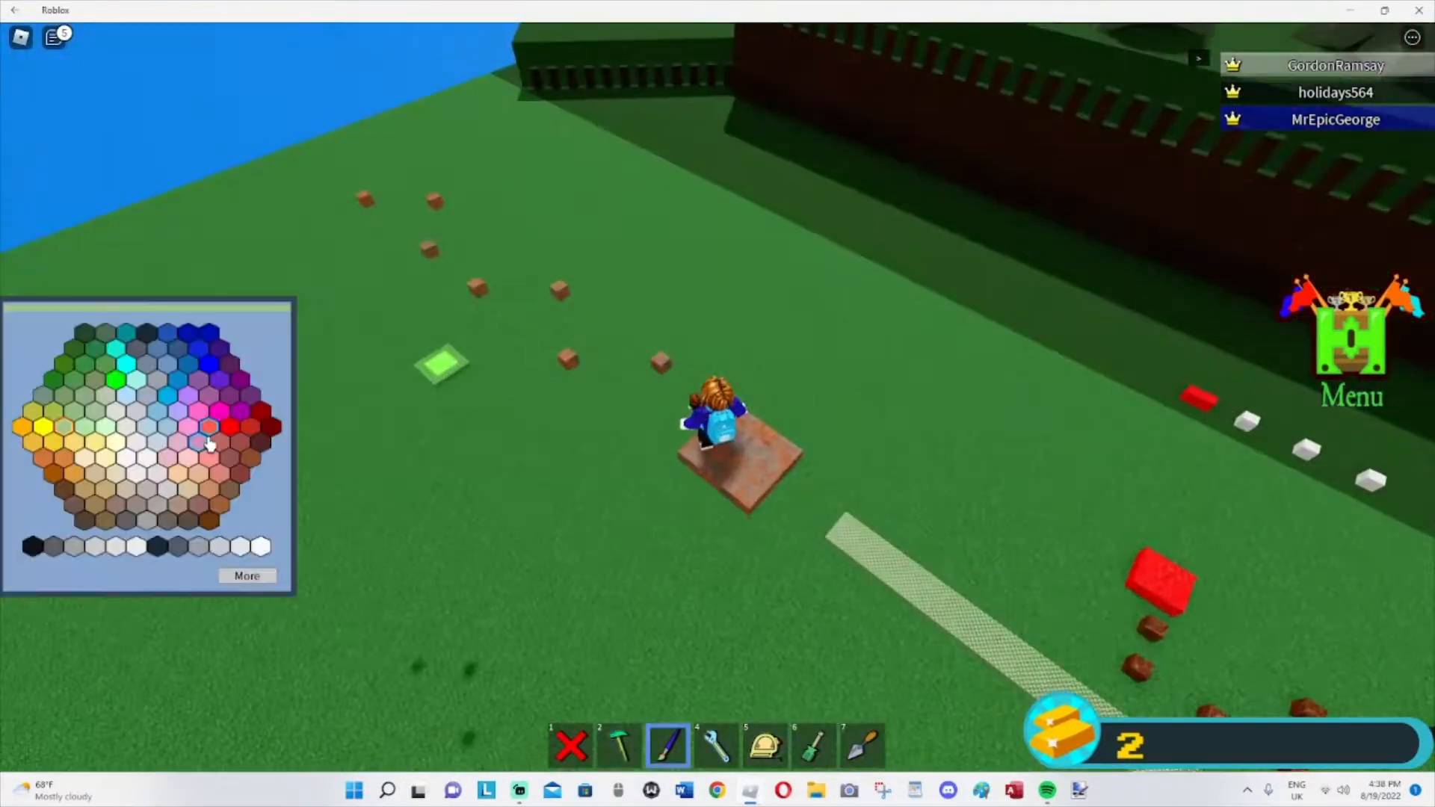
pyautogui.click(765, 743)
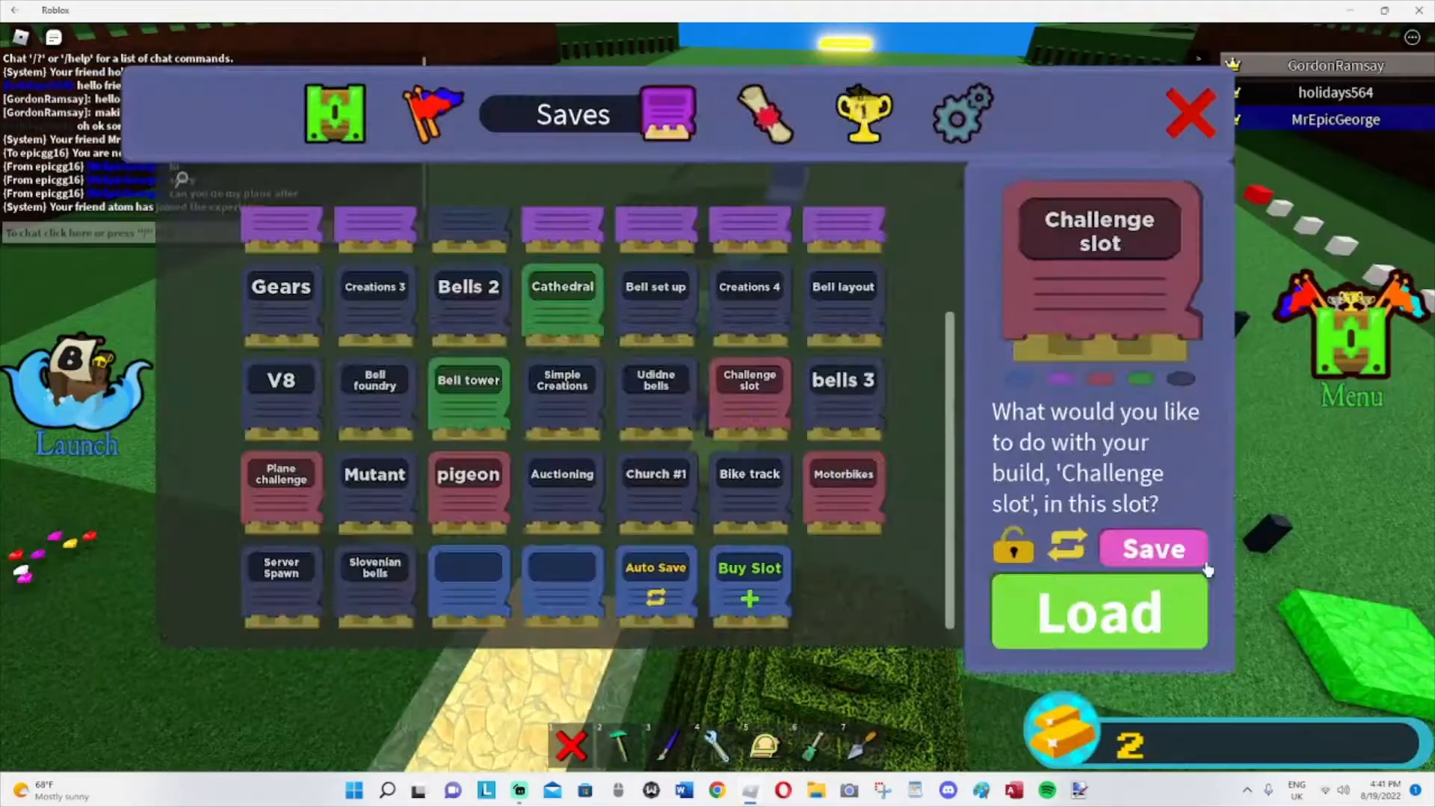
pyautogui.click(1099, 613)
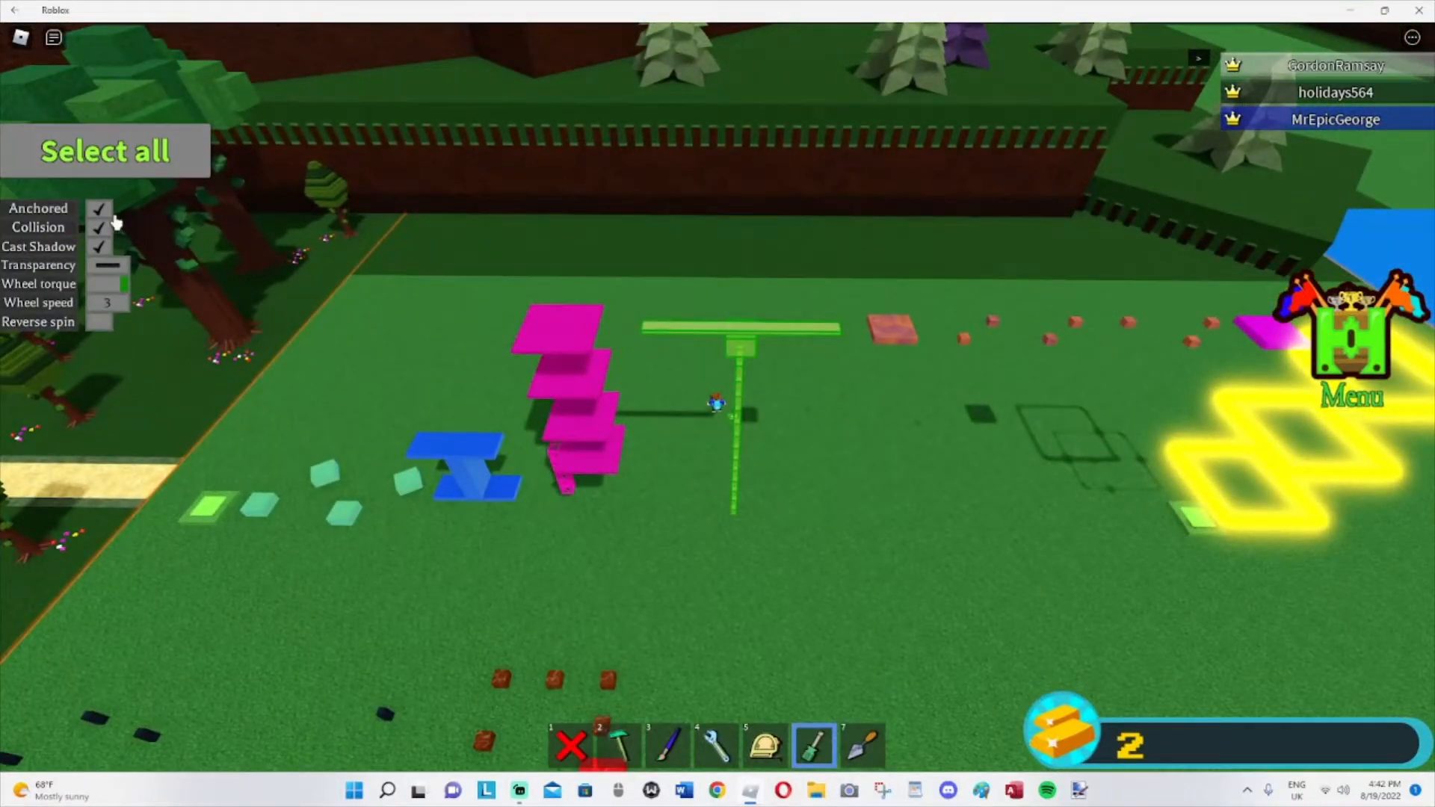
# Step: Tick Anchored so all course parts stay fixed in place
pyautogui.click(99, 209)
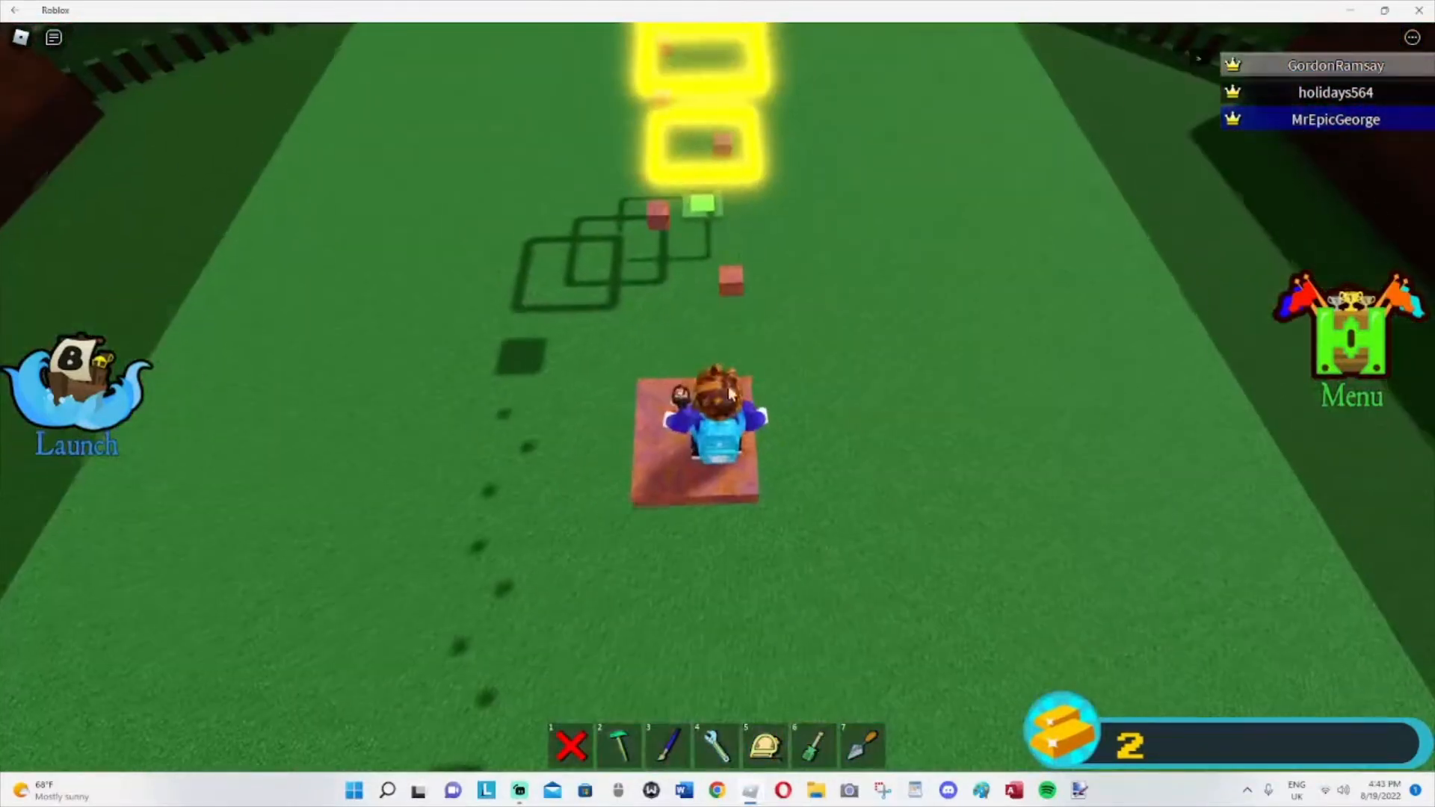
# Step: Briefly bring up the Esc game menu and resume playing from the brown start pad
pyautogui.press('Escape')
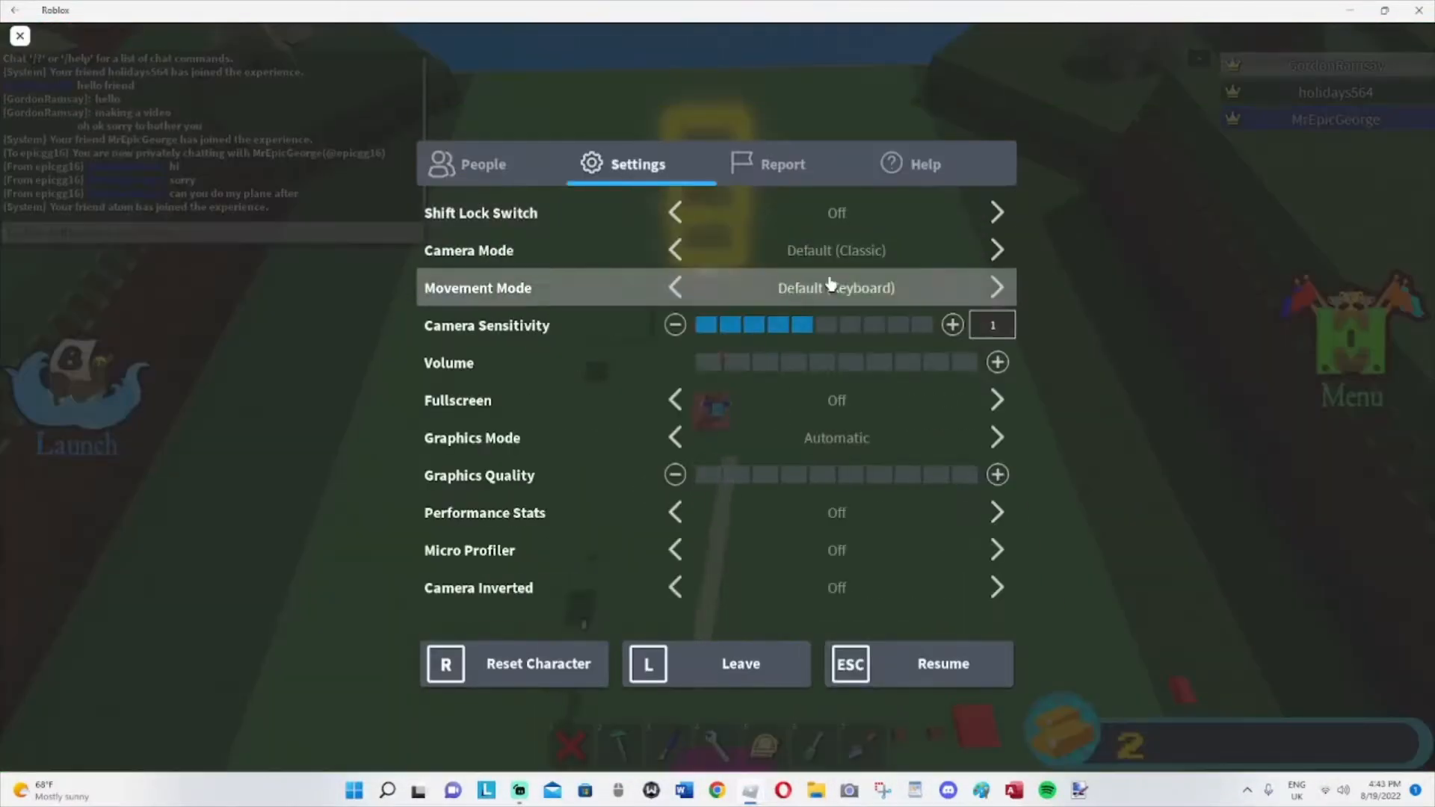
pyautogui.click(942, 663)
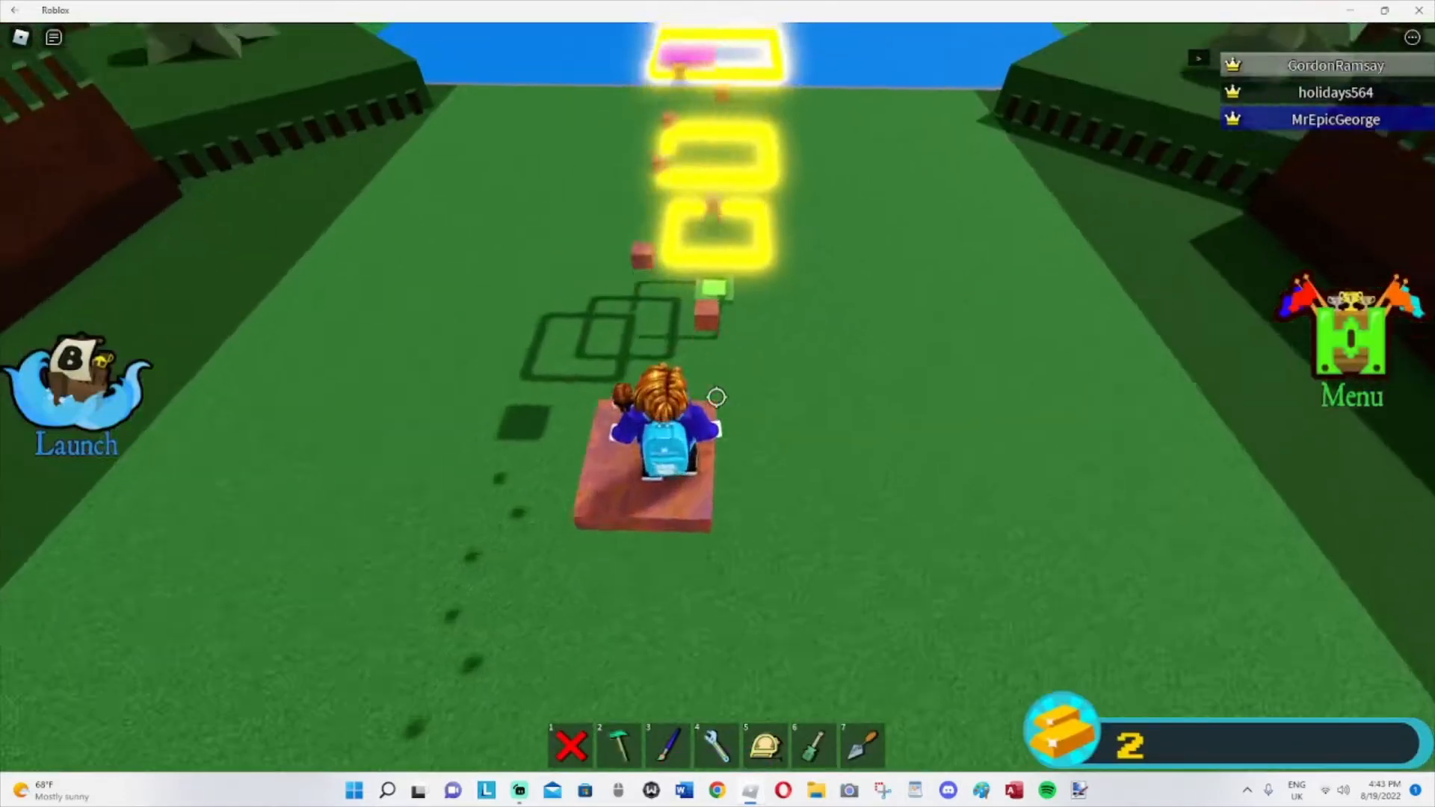